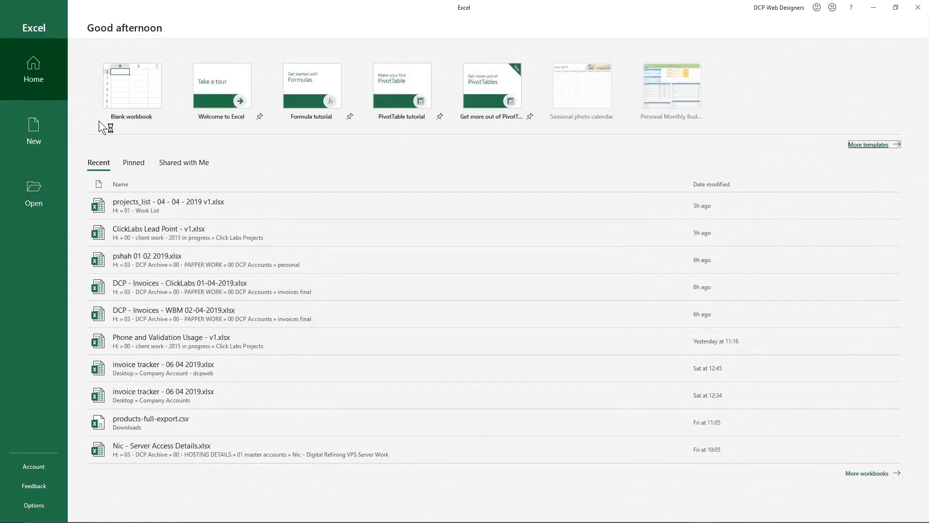
- Create a new Blank workbook from the Excel start screen
click(131, 84)
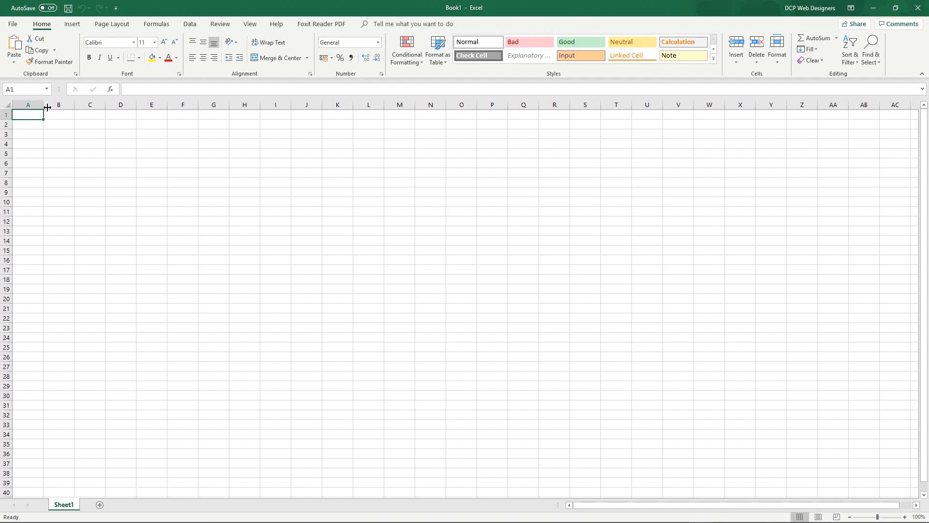
- Widen the columns, add Month and Turnover headers, and fill Jan–Dec down column A
drag(43, 105, 89, 105)
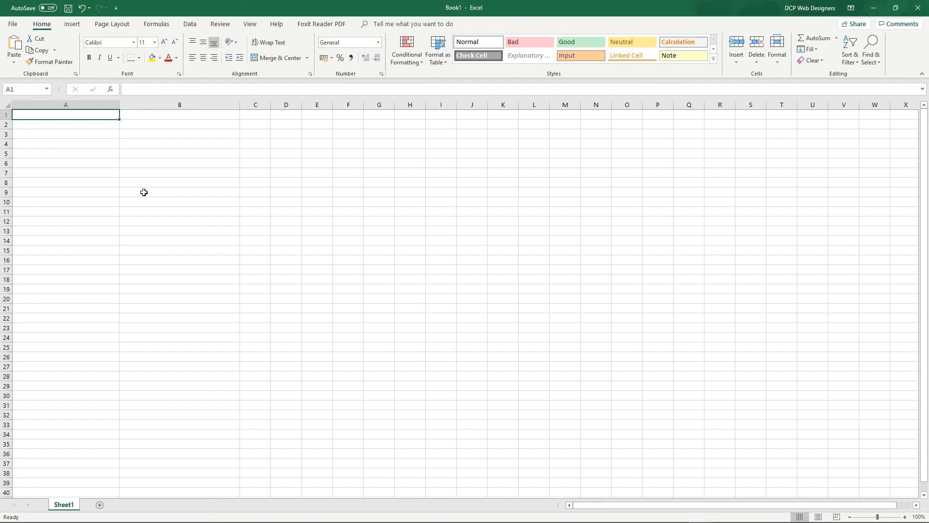
text(Month)
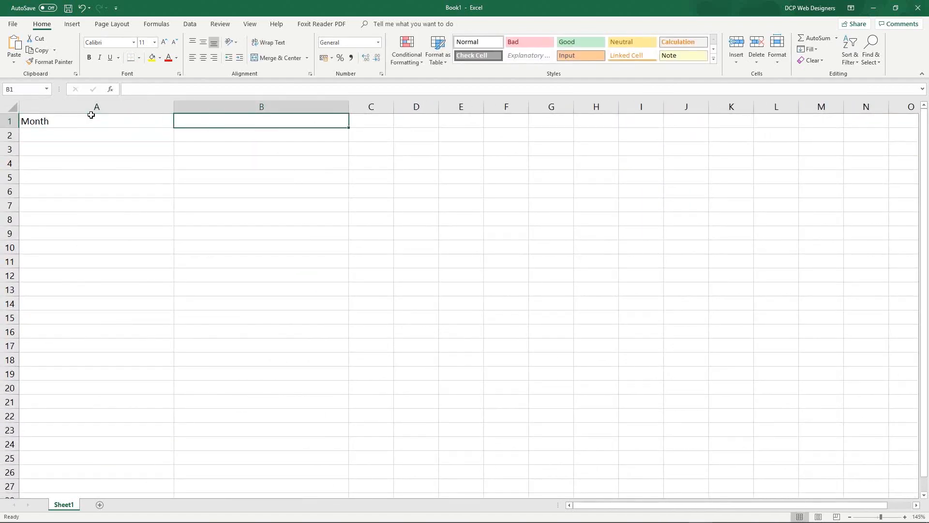
text(Turnover)
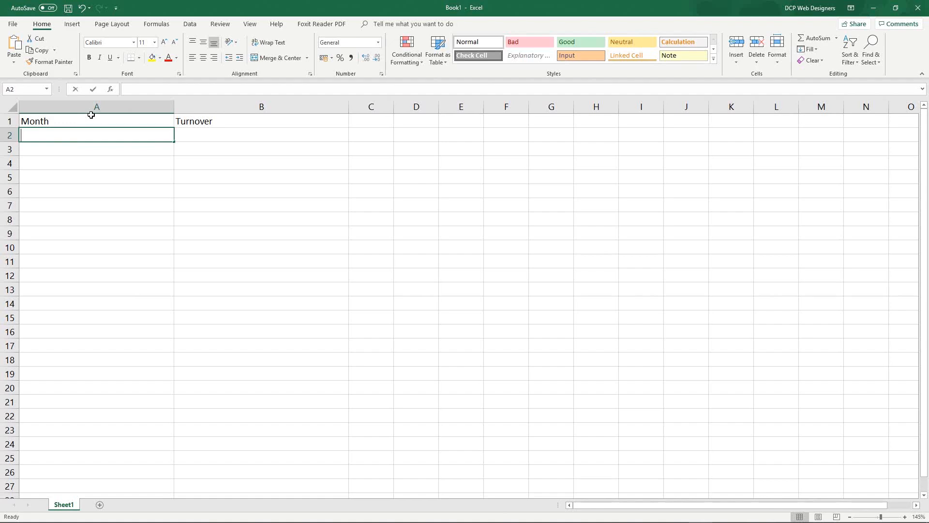
text(Jan)
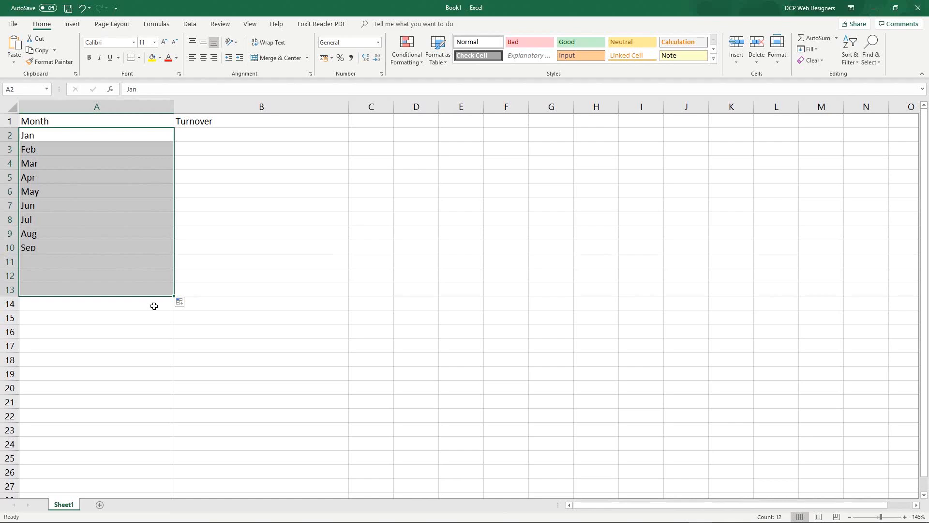
click(261, 135)
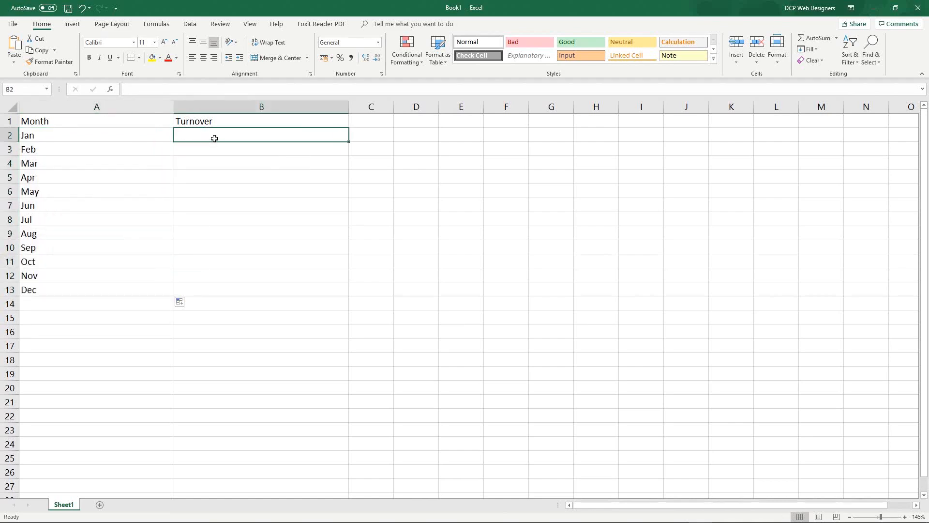
mouse_move(201, 139)
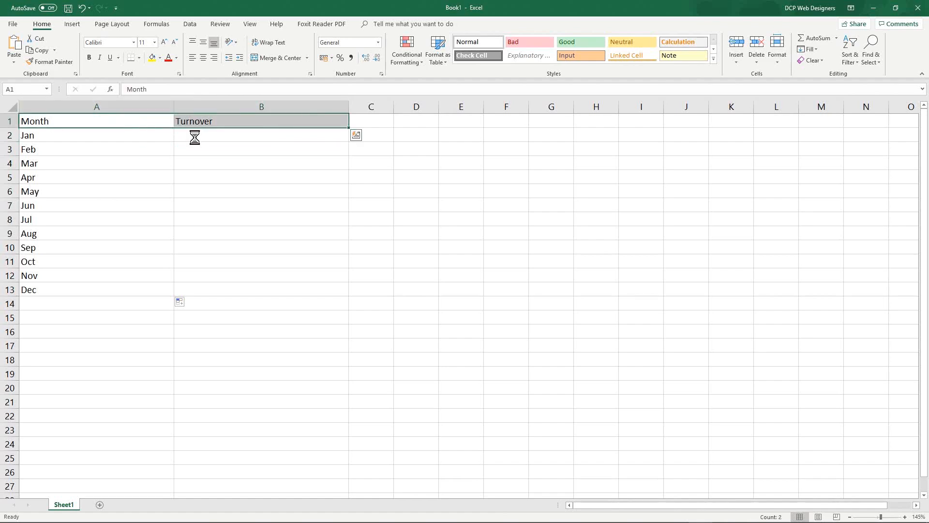
- Format the Turnover column as £ Currency with two decimal places
right_click(262, 106)
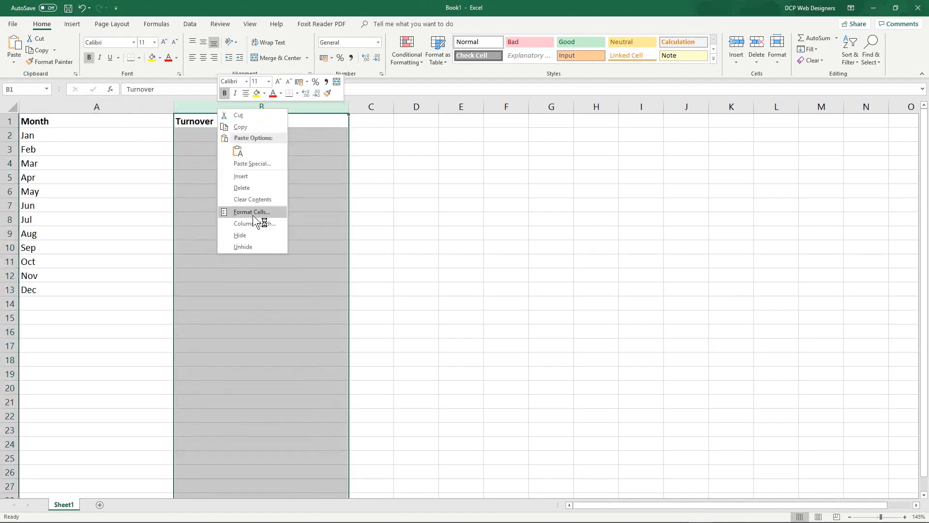
click(251, 211)
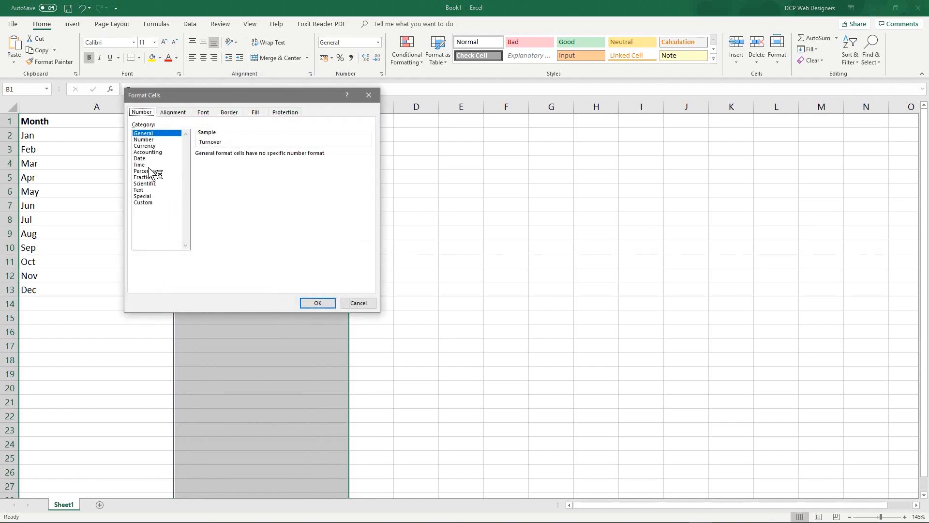
click(145, 146)
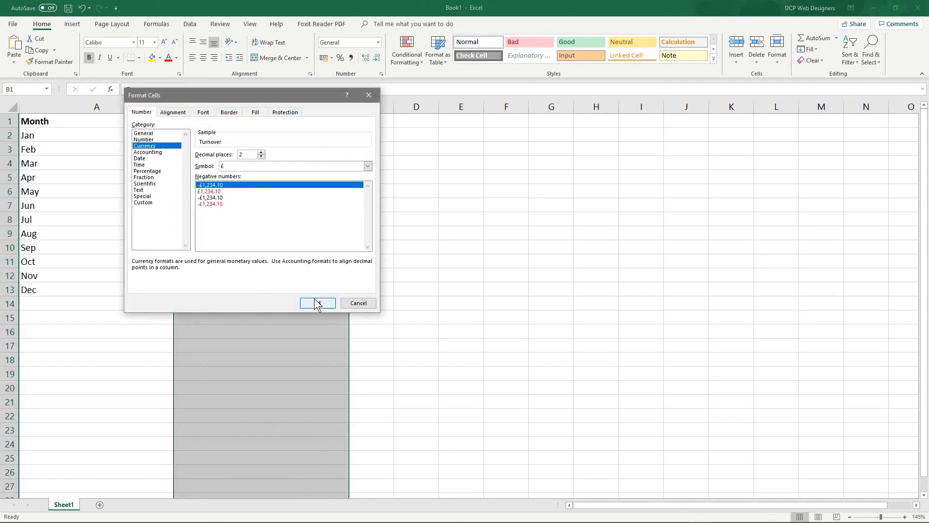
click(317, 303)
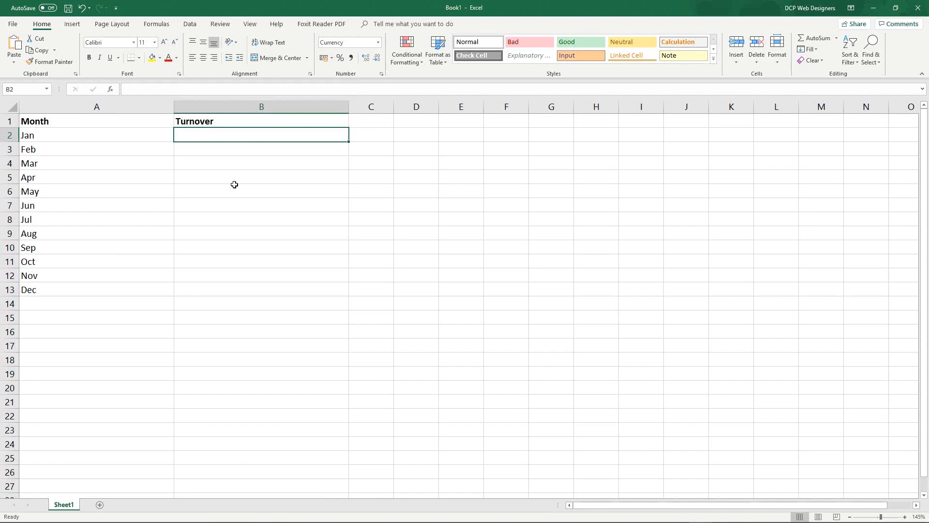
- Enter turnover figures in B2:B13, from £4,500.00 for Jan to £6,000.00 for Dec
text(450)
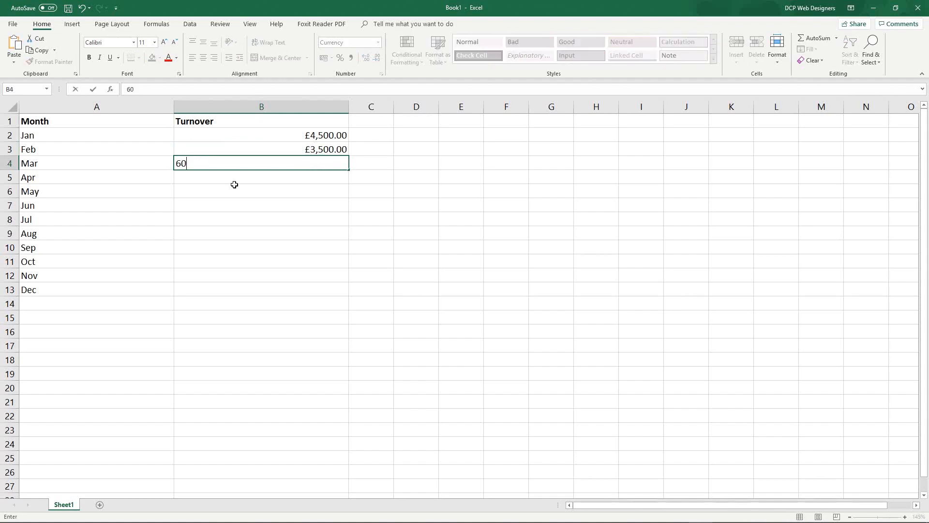
key(Return)
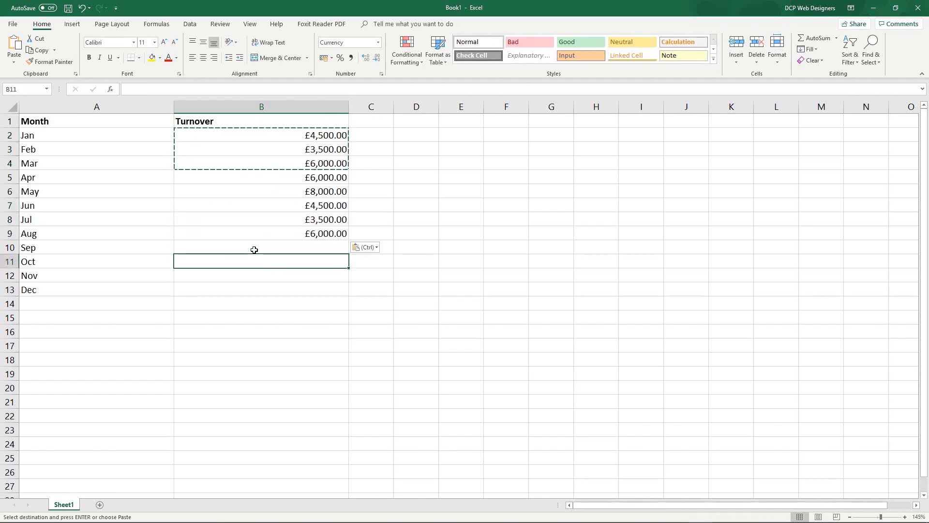
text(100)
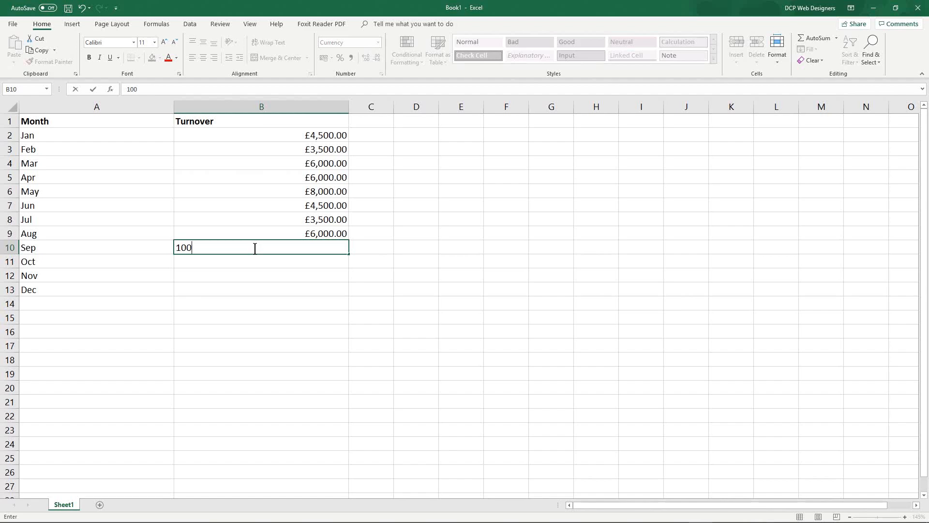
key(Return)
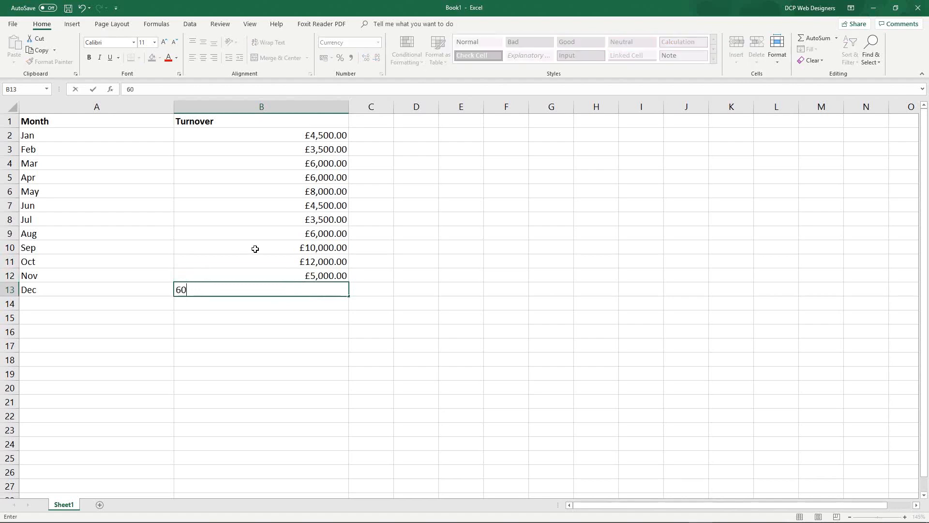
key(Return)
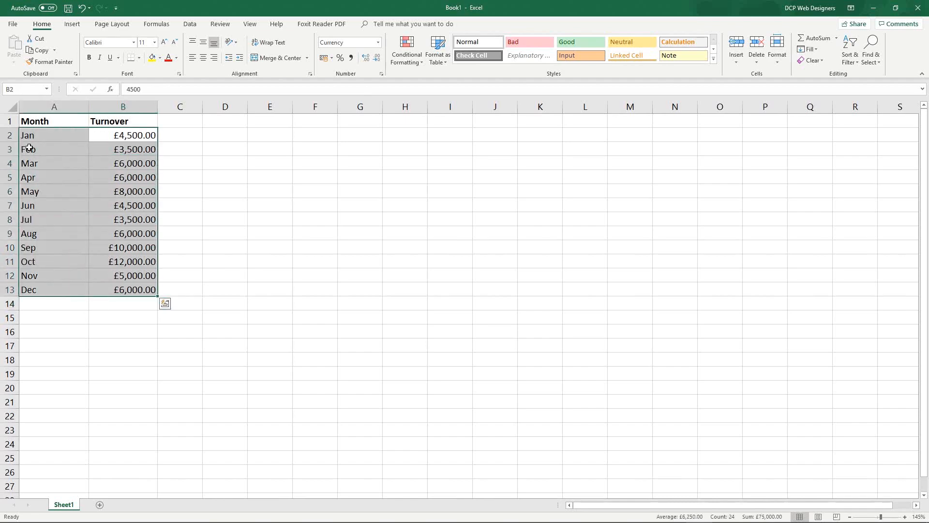
- Add a bold =SUM(B2:B13) total of £75,000.00 in B14
click(54, 135)
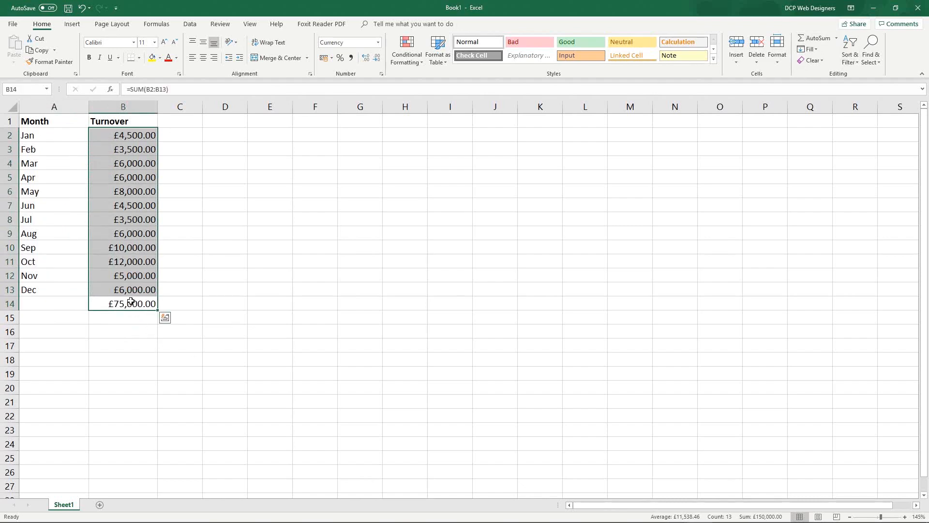
click(123, 345)
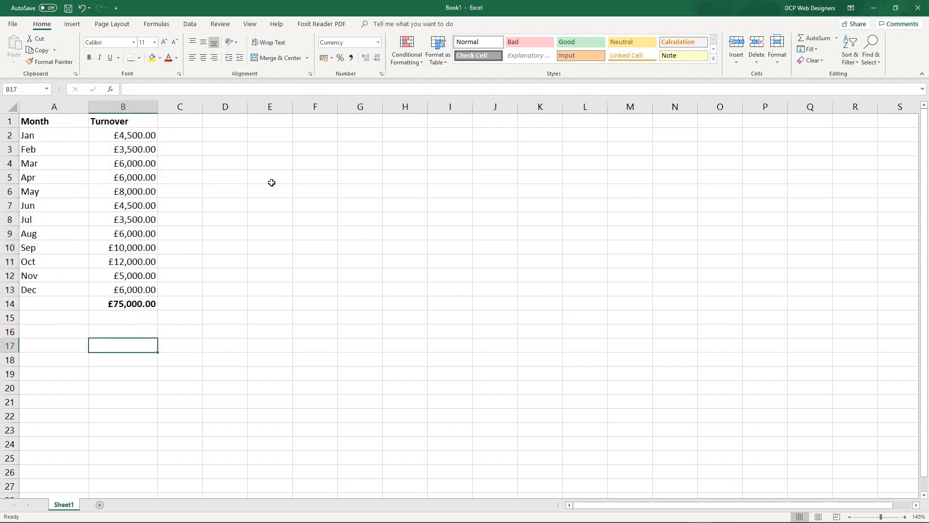
mouse_move(90, 148)
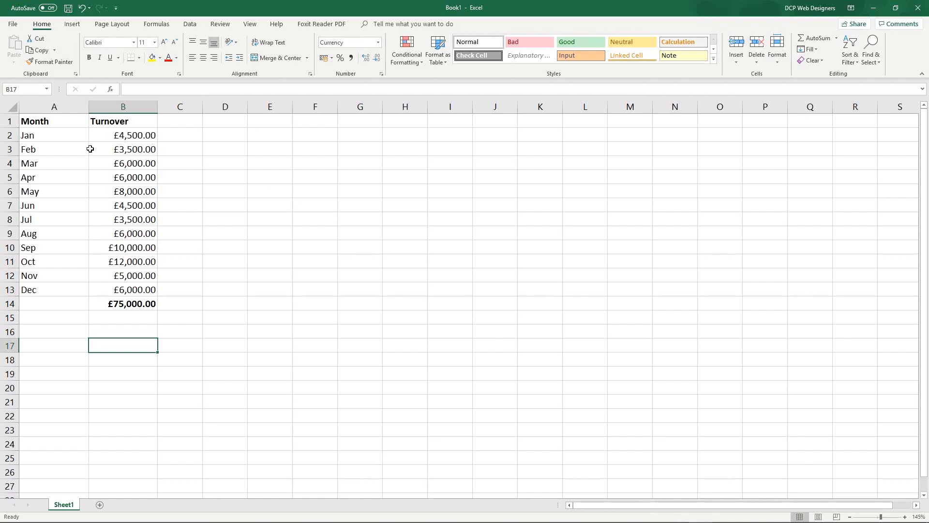
mouse_move(150, 156)
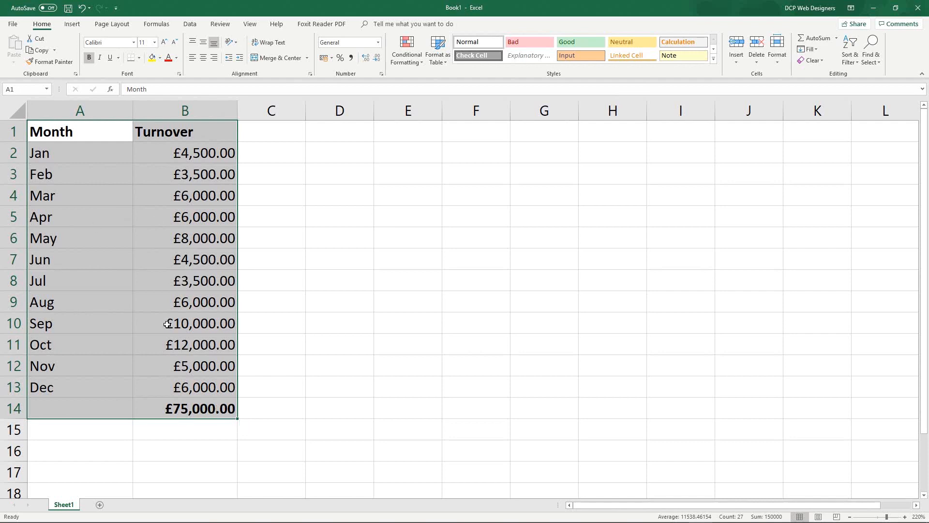
click(185, 216)
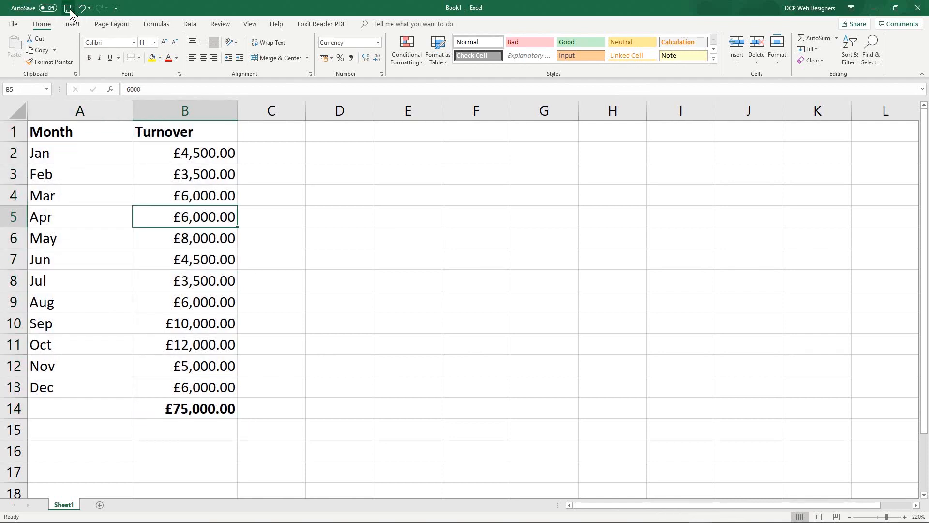
- Save as 'yearly turnover - 01.xlsx' in Desktop's How to password protect Excel Spreadsheet folder
click(67, 8)
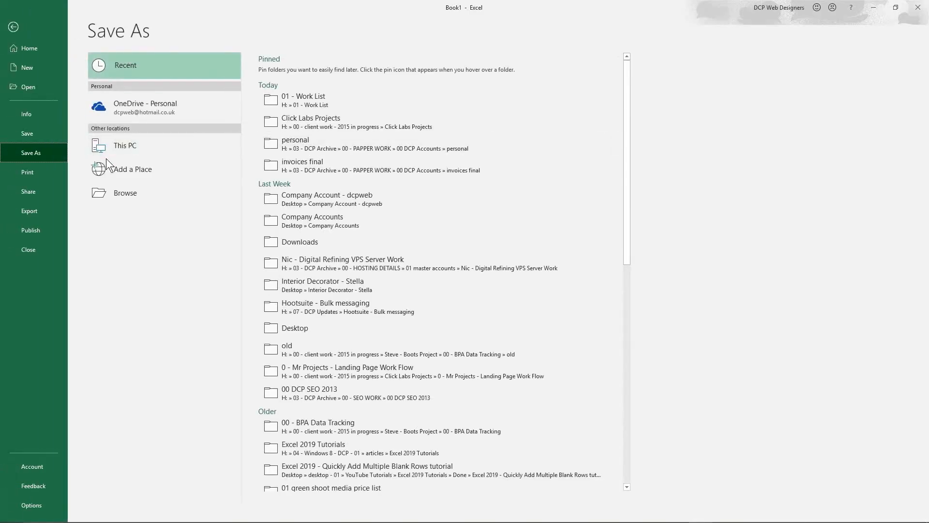
click(125, 146)
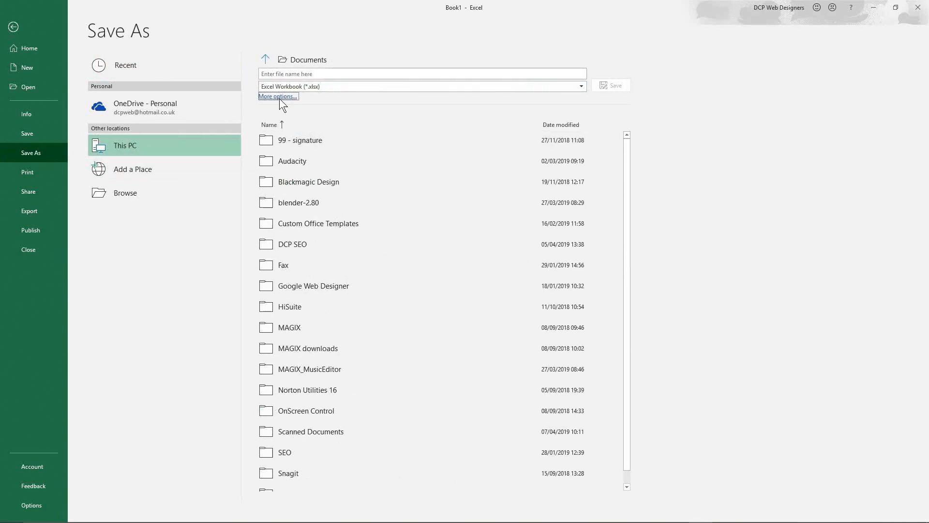
click(278, 97)
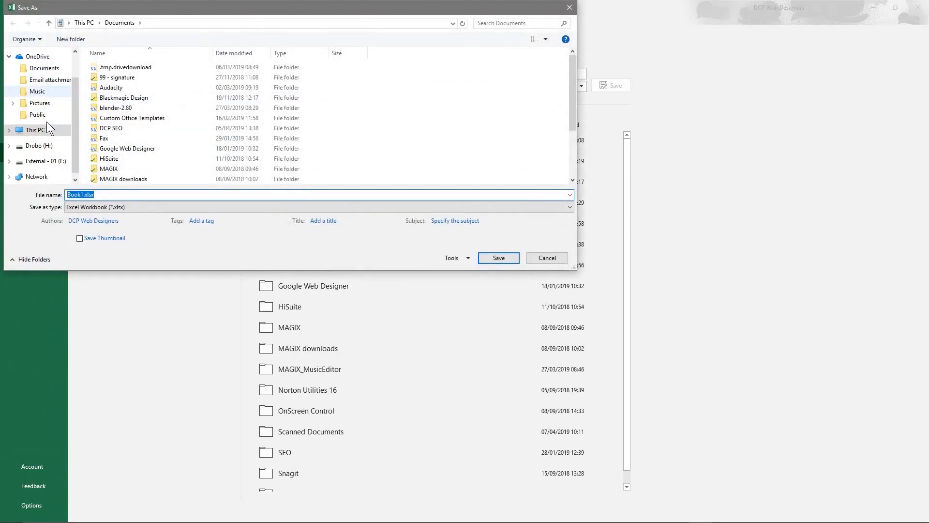
click(34, 130)
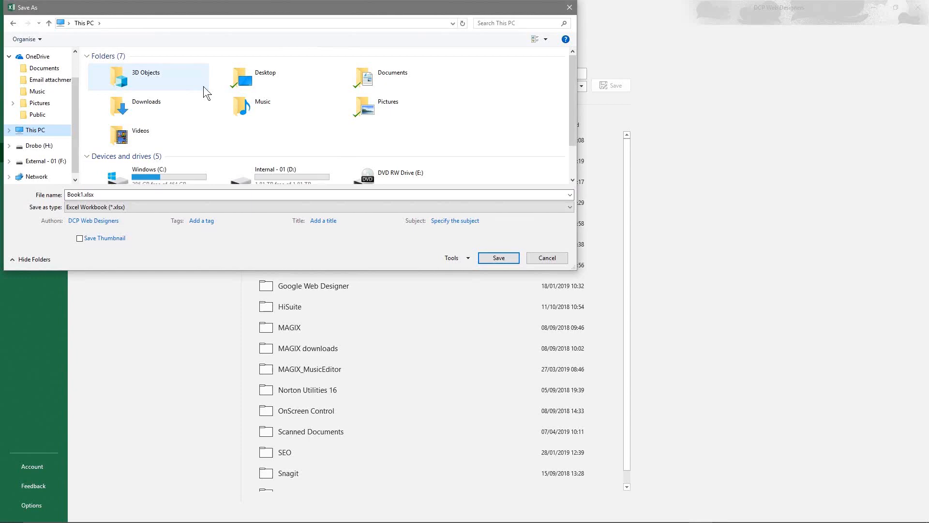
double_click(264, 77)
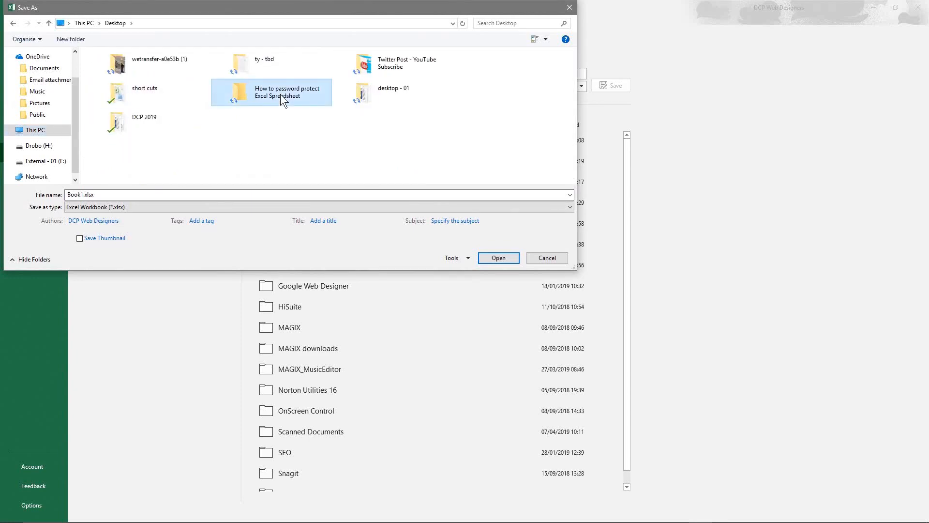
double_click(286, 92)
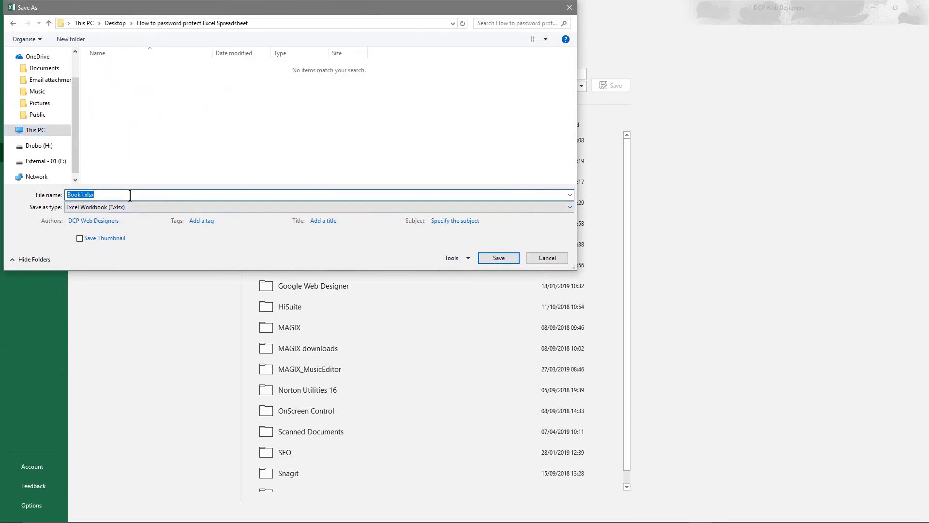
text(yearly)
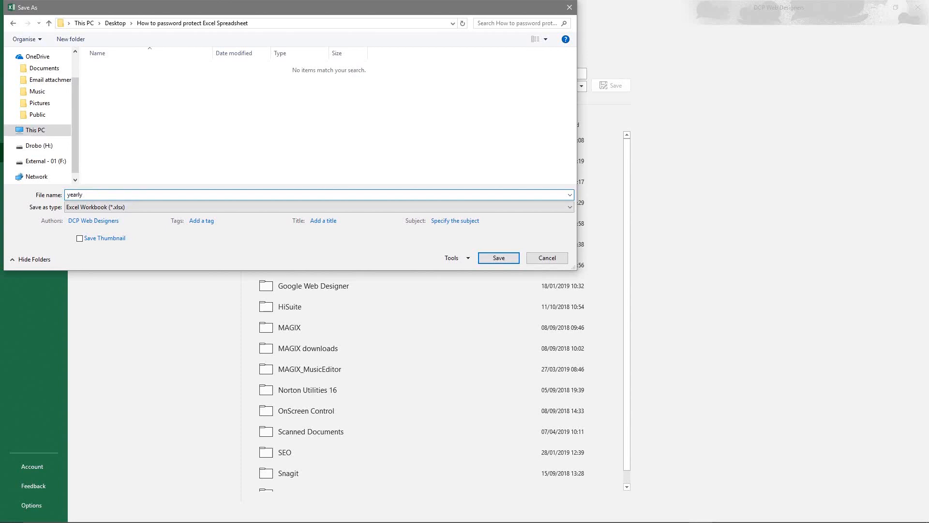
text(turnover =)
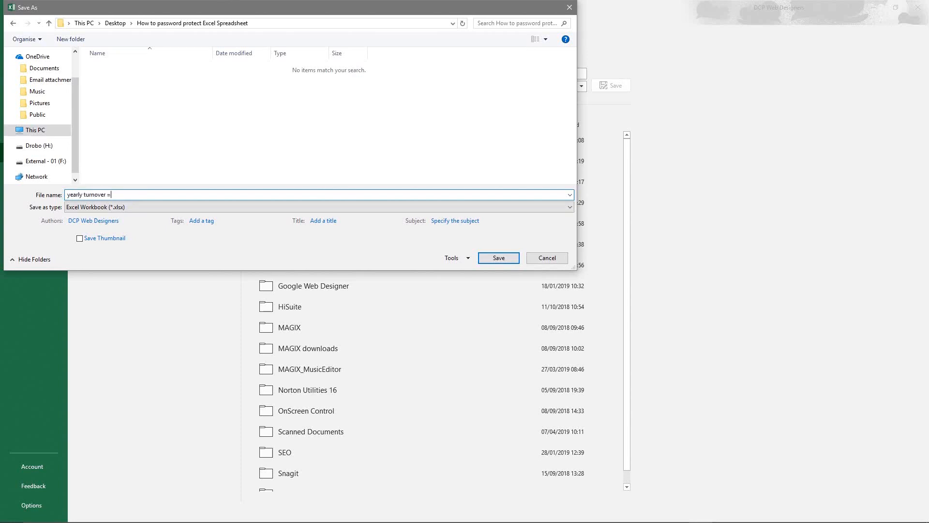
click(498, 257)
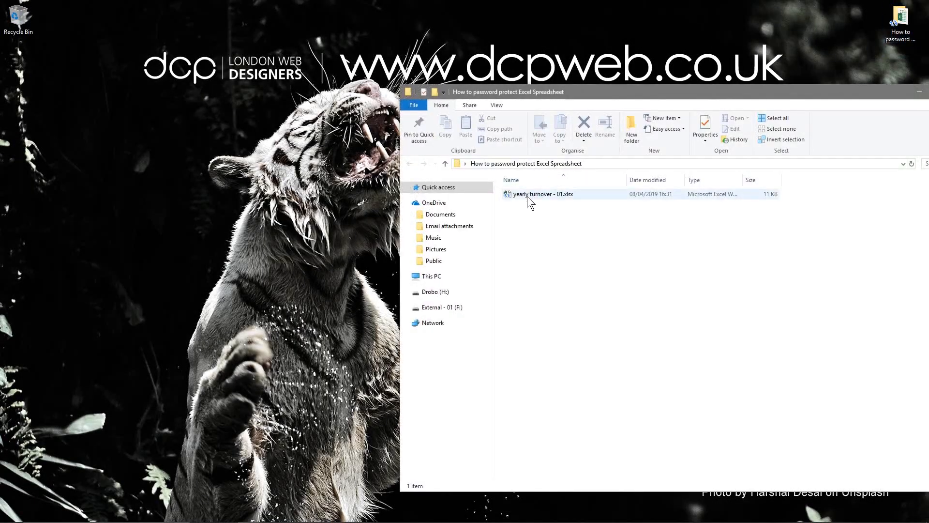
- Reopen yearly turnover - 01.xlsx from File Explorer
double_click(540, 194)
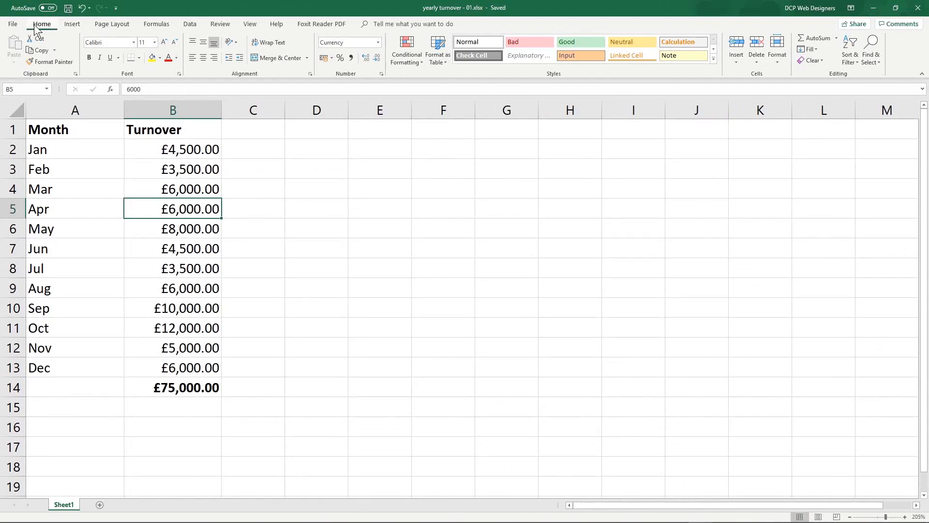
click(12, 24)
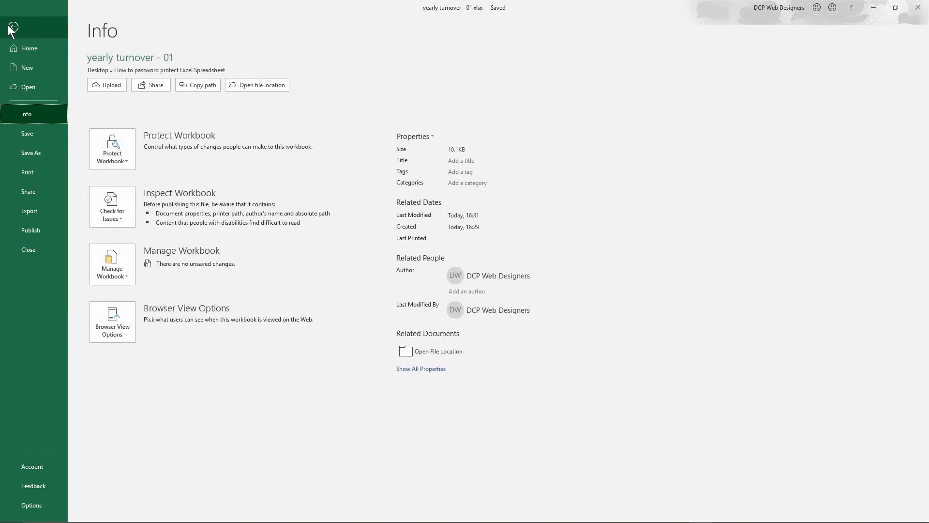
click(11, 28)
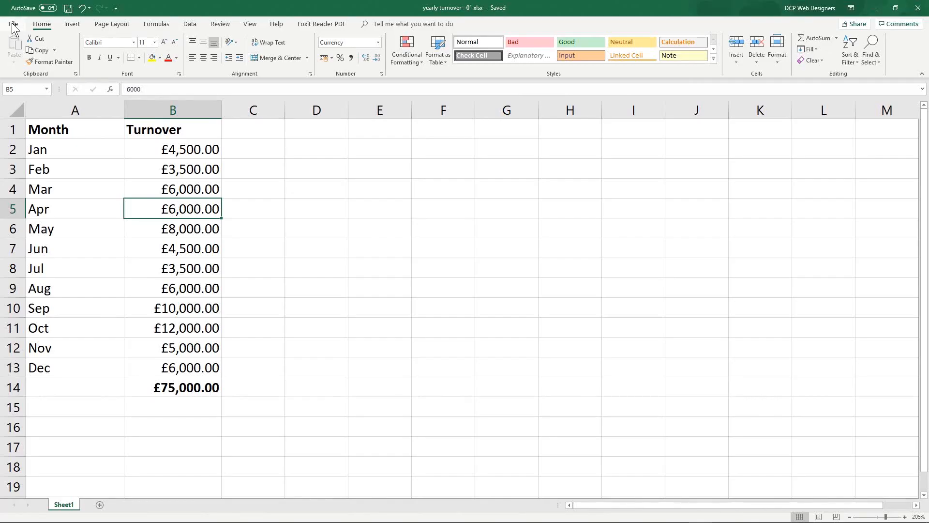
click(13, 24)
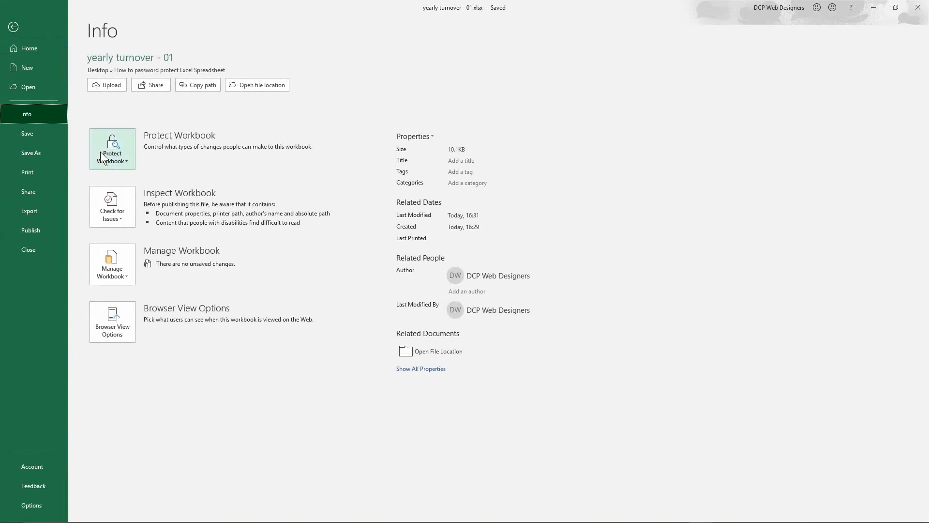
click(112, 148)
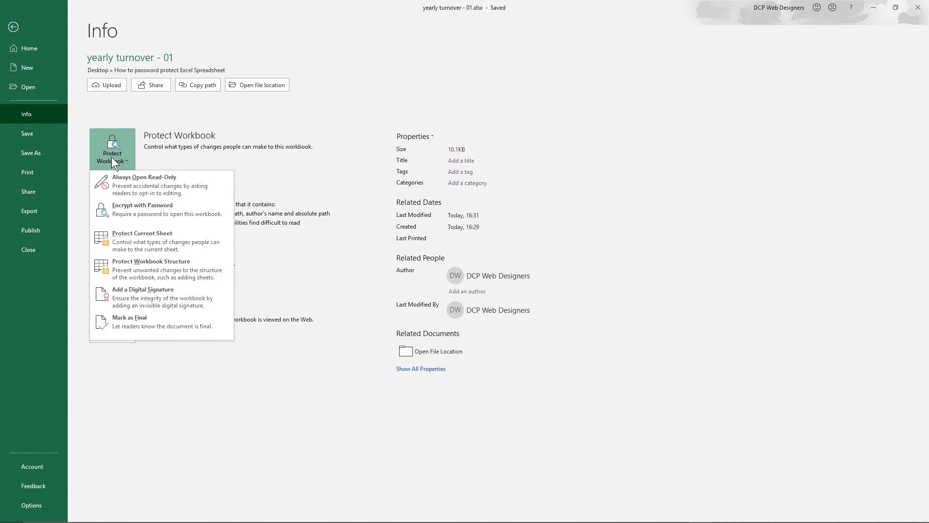
mouse_move(138, 212)
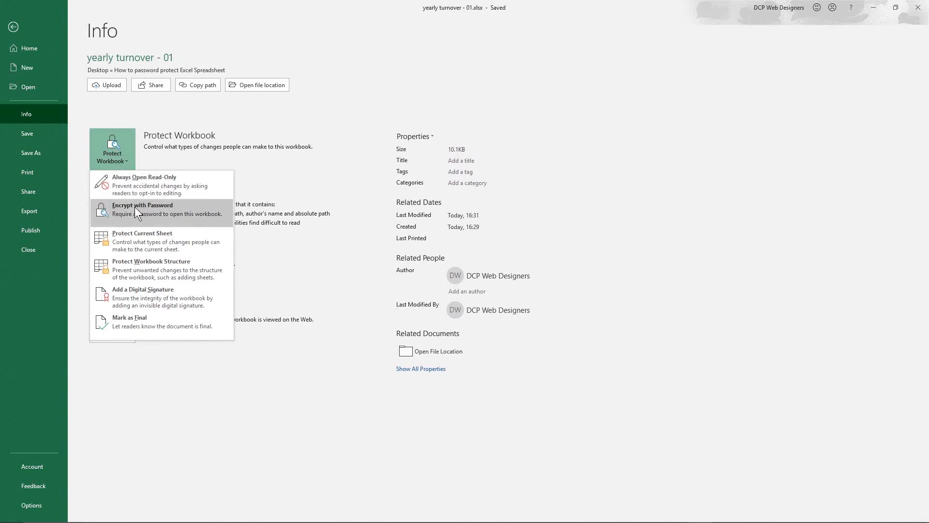
click(142, 209)
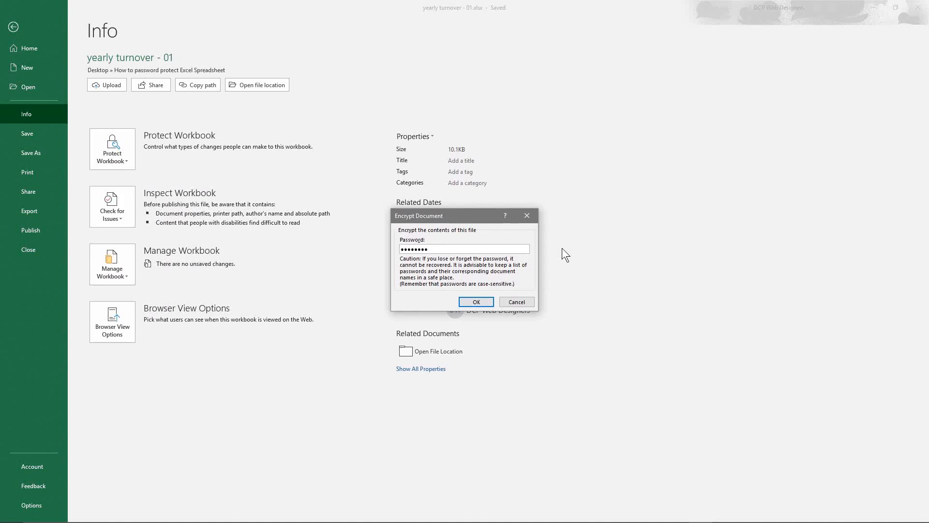
click(476, 301)
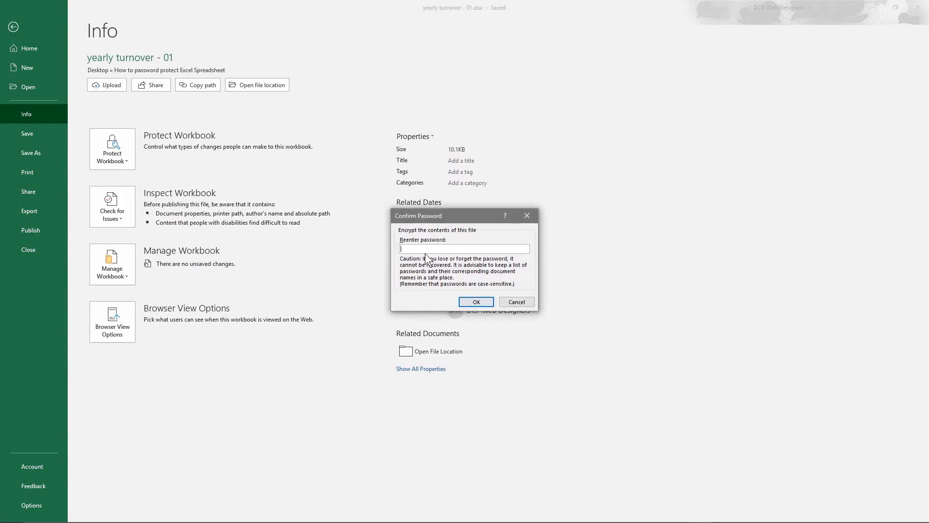
text(password)
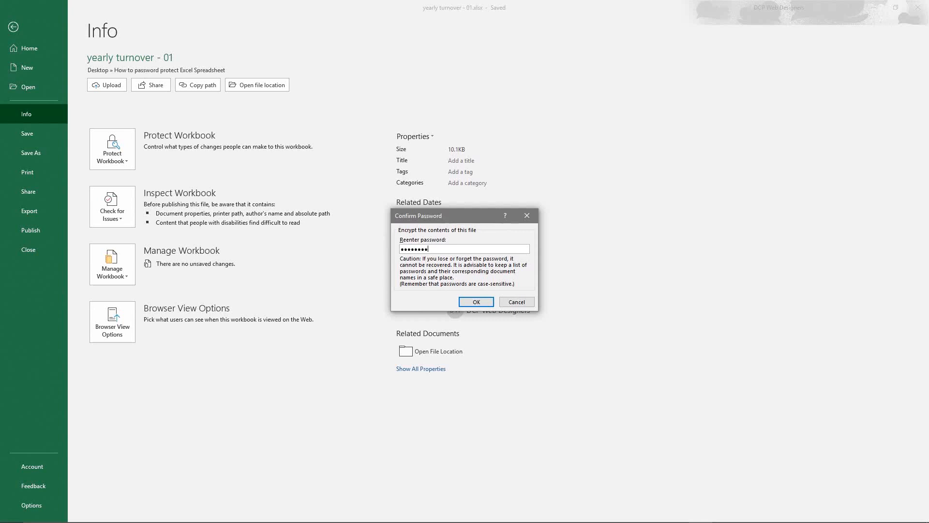
click(475, 302)
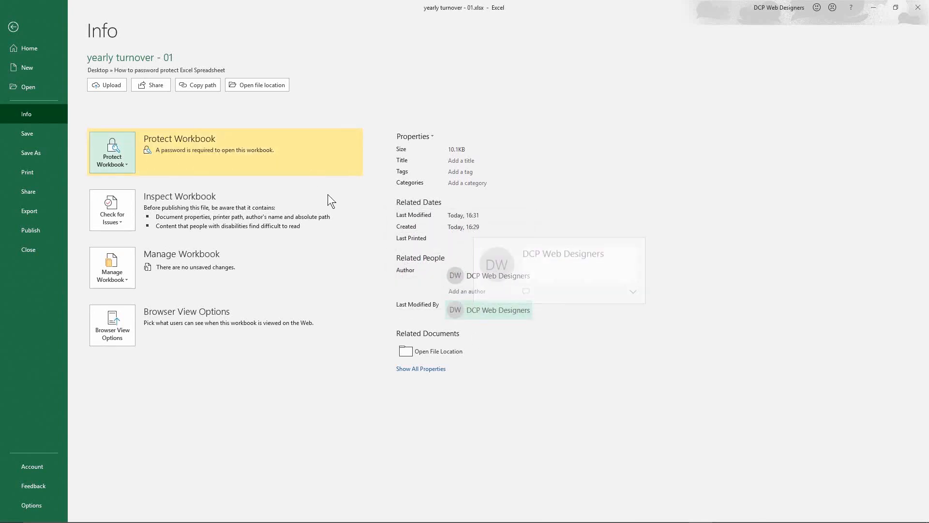
- Close the workbook saving changes, then reopen yearly turnover - 01.xlsx
click(28, 249)
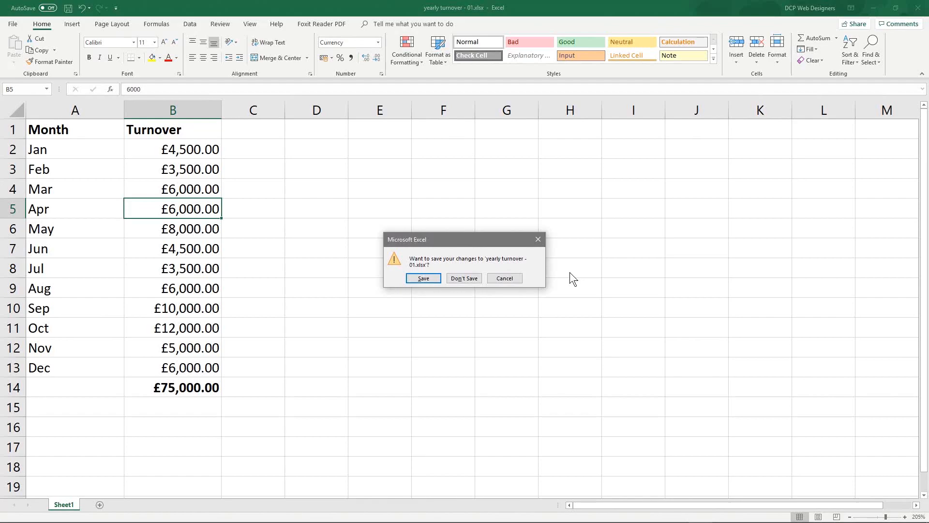
click(463, 278)
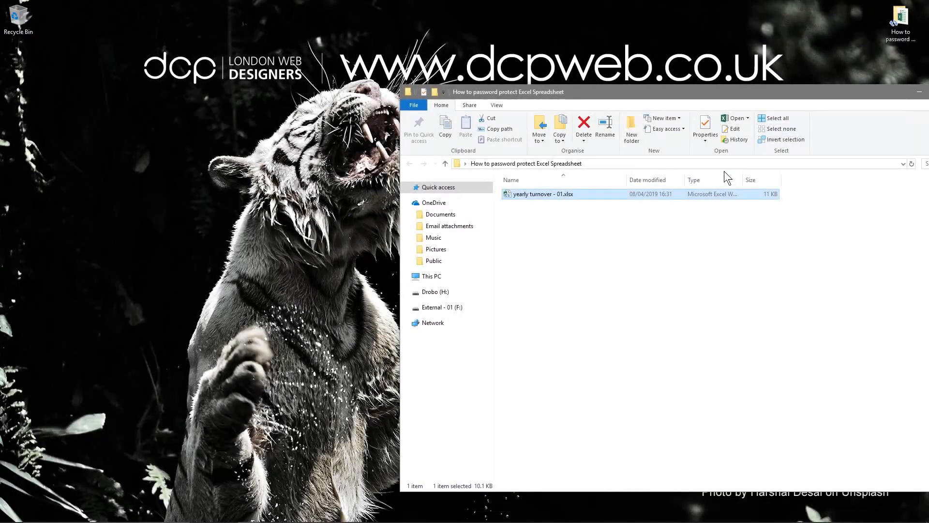
double_click(542, 194)
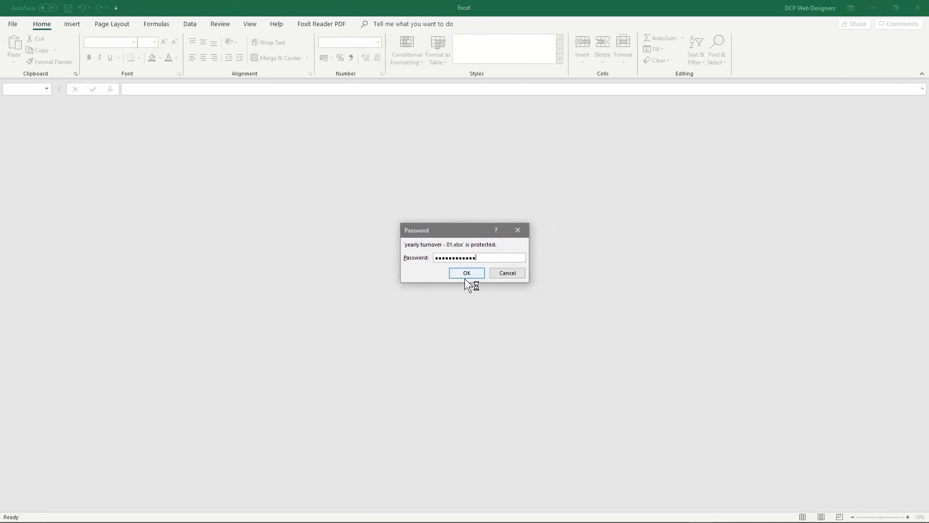
- Submit a wrong password, dismiss the warning, then enter the correct password
click(466, 272)
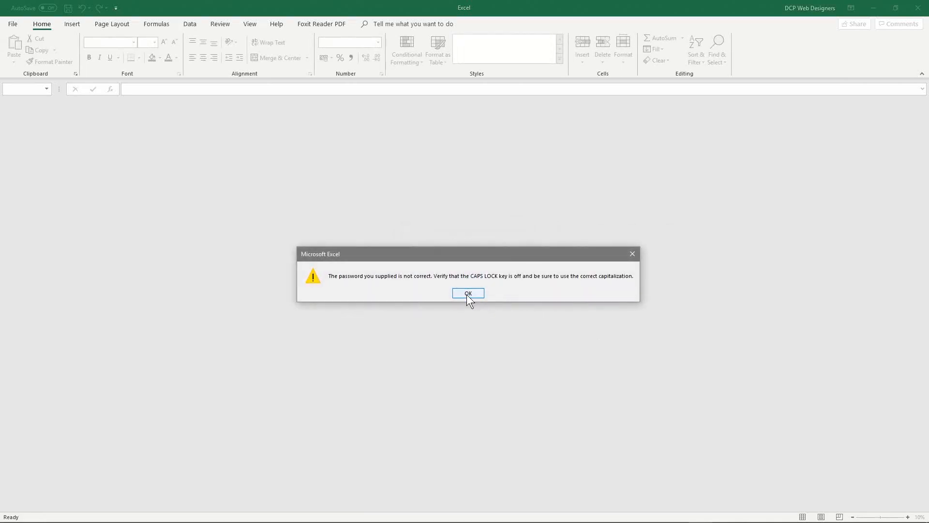
click(467, 292)
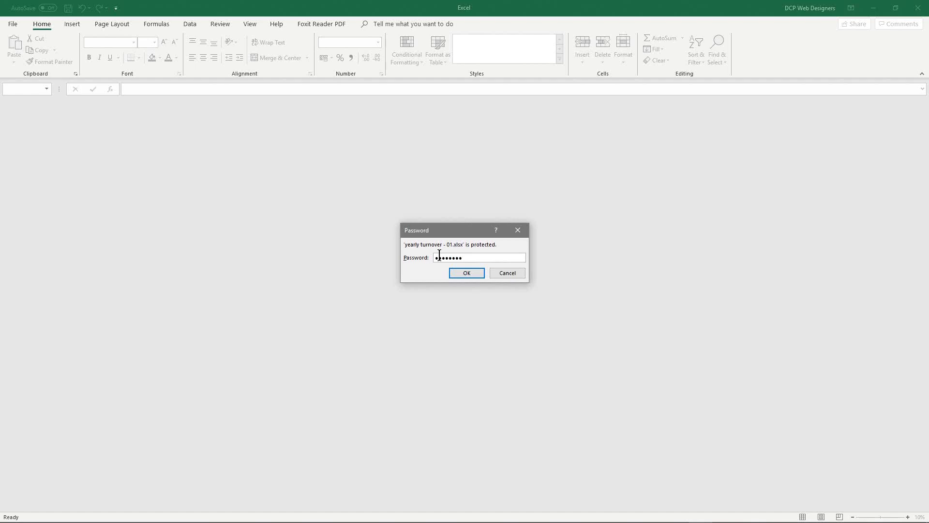
click(467, 273)
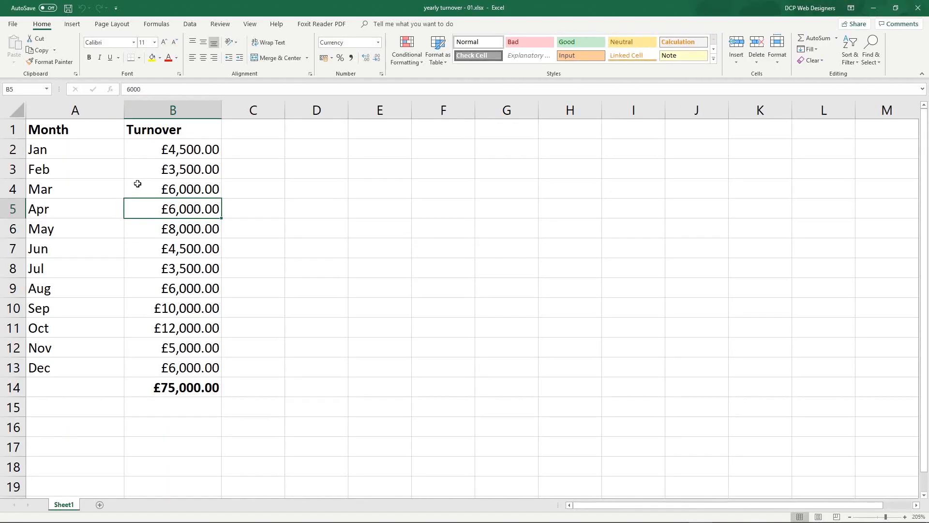
mouse_move(224, 263)
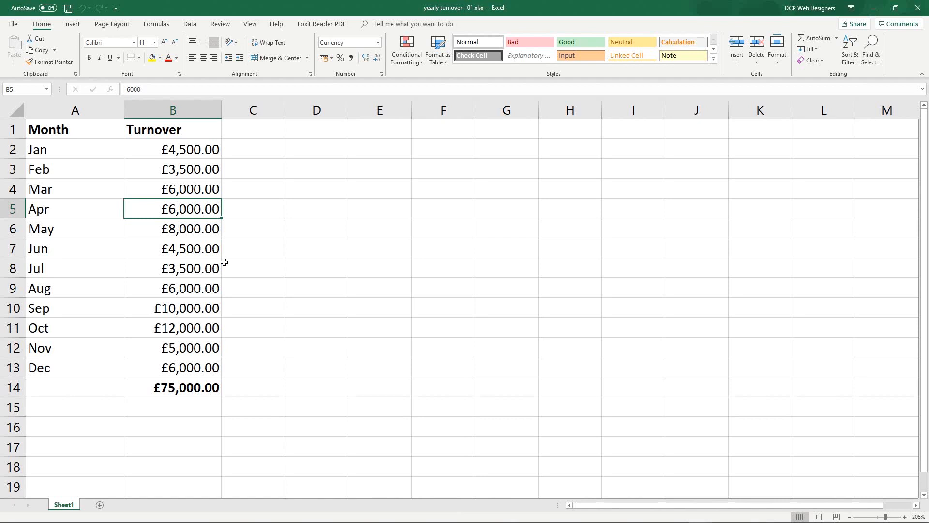
mouse_move(842, 79)
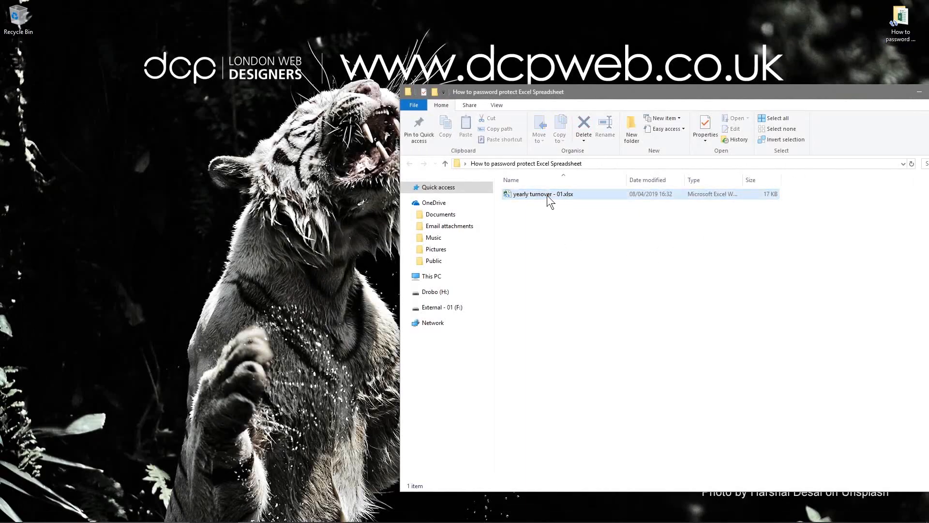
- Reopen yearly turnover - 01.xlsx from File Explorer to bring up the Password prompt
double_click(543, 193)
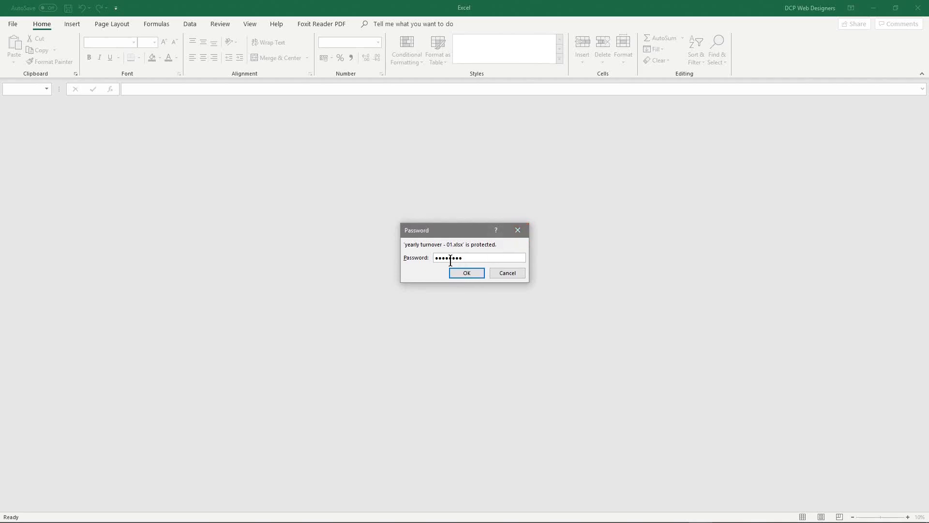
- Open 'yearly turnover - 01.xlsx' with its password, review the turnover figures through December, then close Excel
click(466, 272)
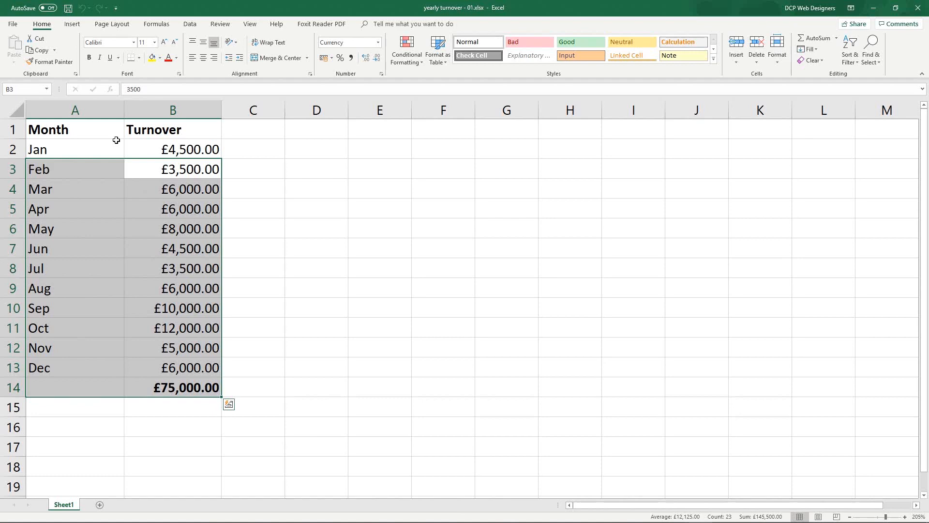
click(74, 130)
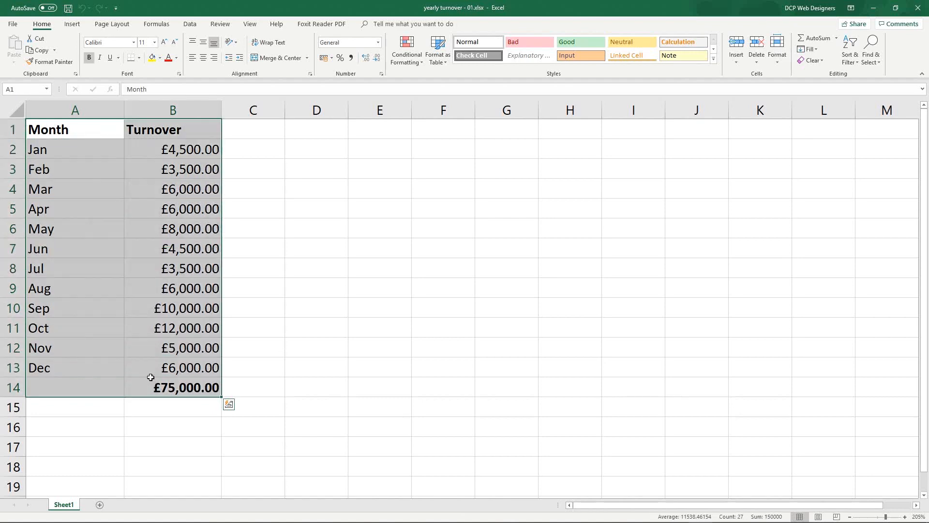
mouse_move(198, 288)
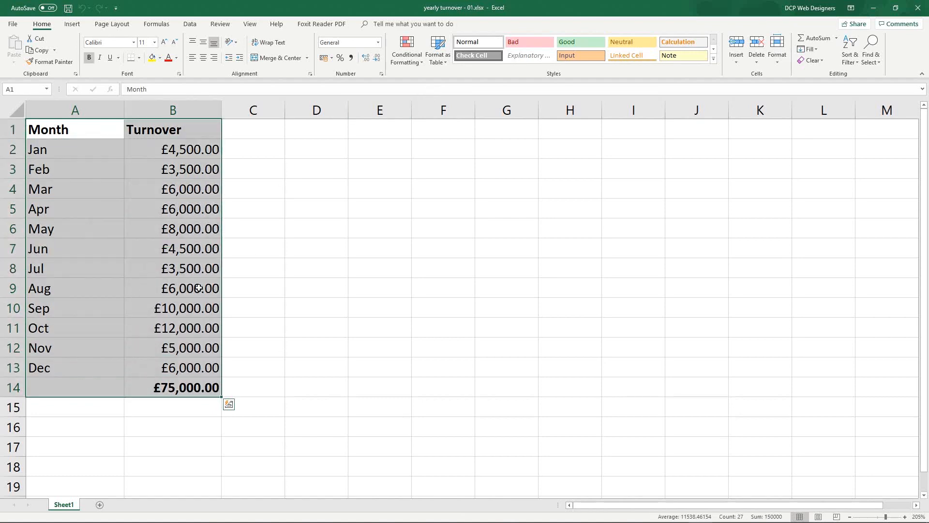
mouse_move(474, 293)
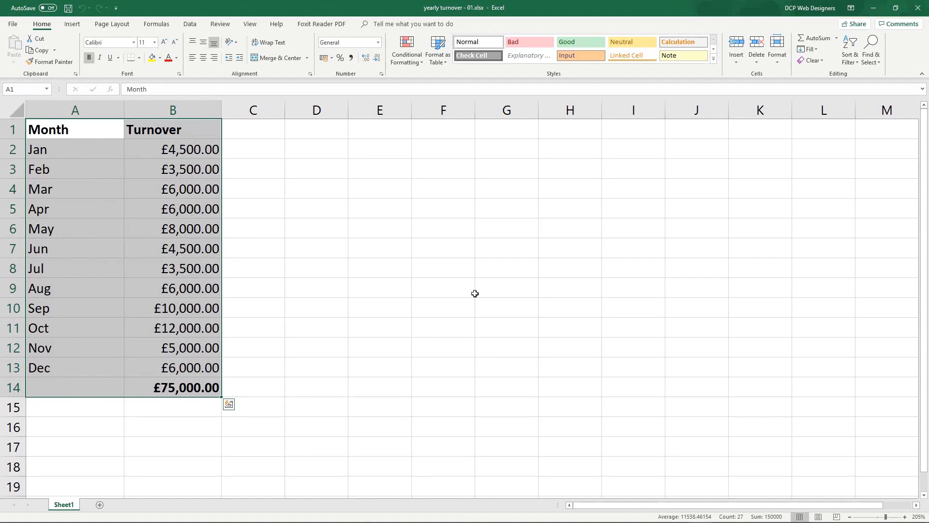
click(316, 129)
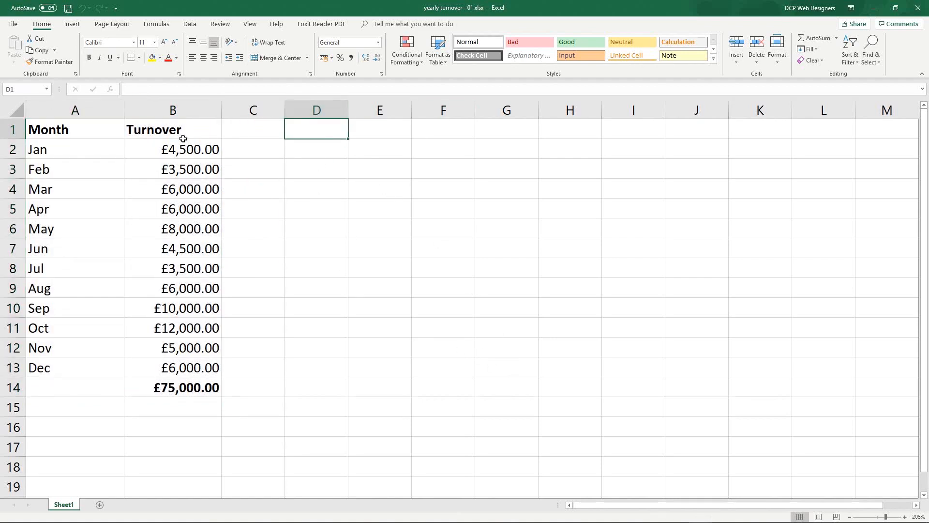
click(173, 367)
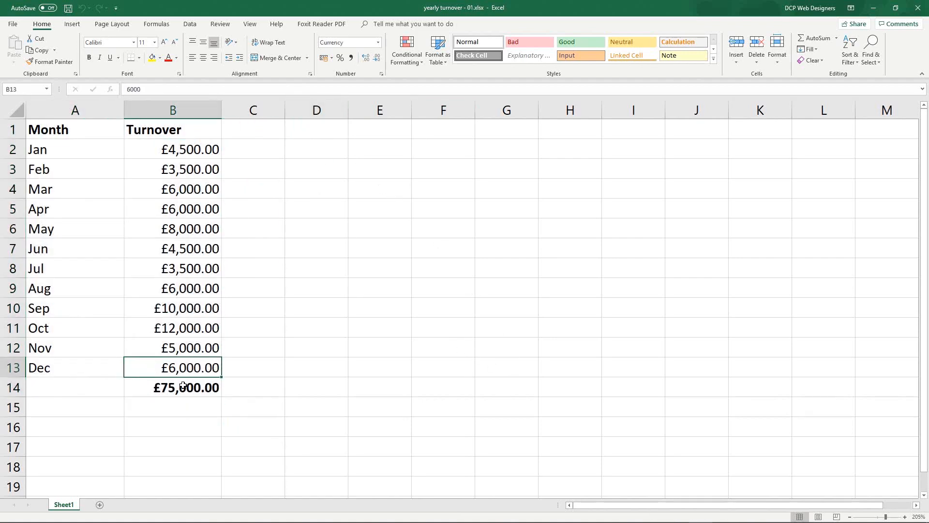
click(443, 168)
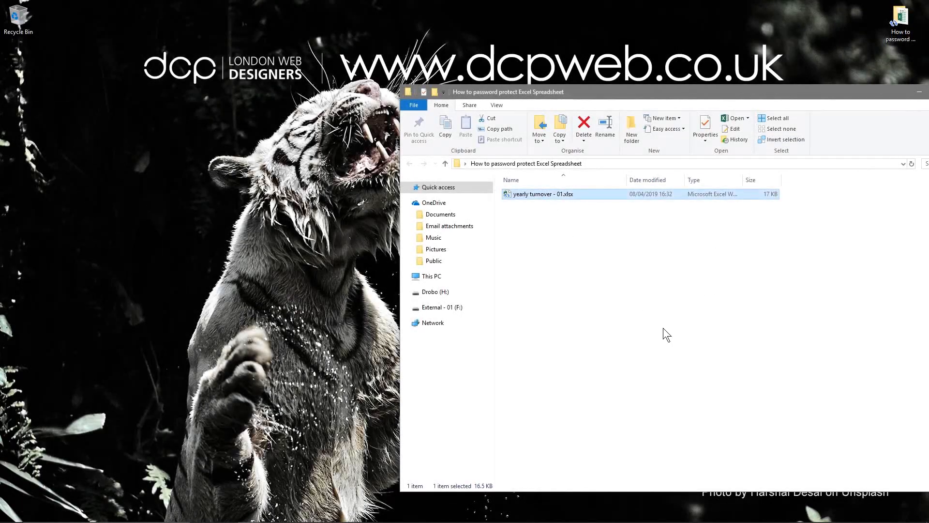
mouse_move(621, 307)
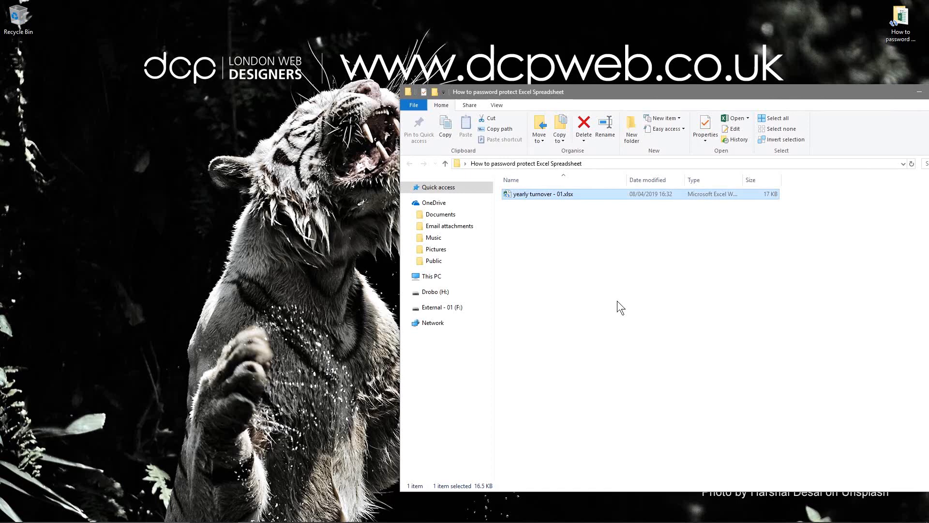